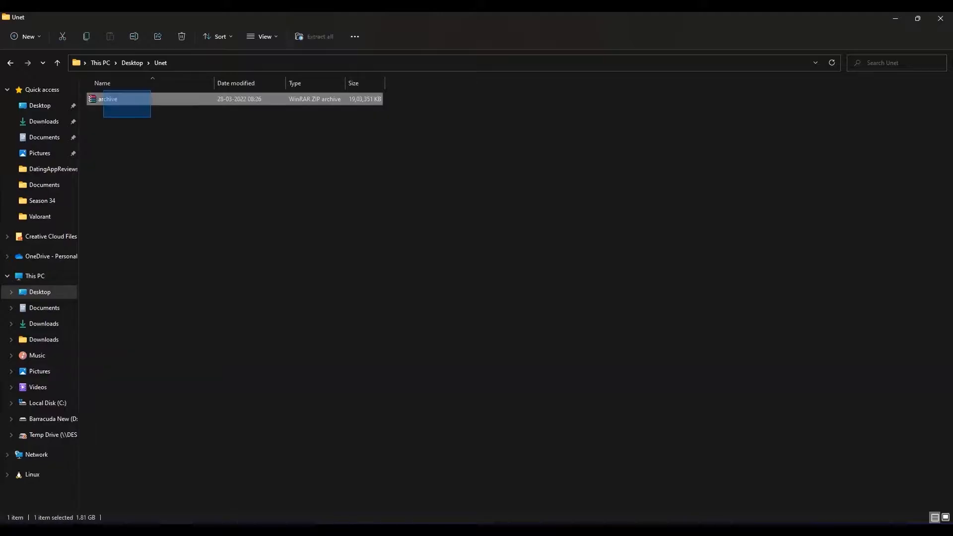
Step: Browse the extracted archive's collages and images folders, previewing one collage, then return to Unet
{"action": "left_click", "coordinate": [313, 37]}
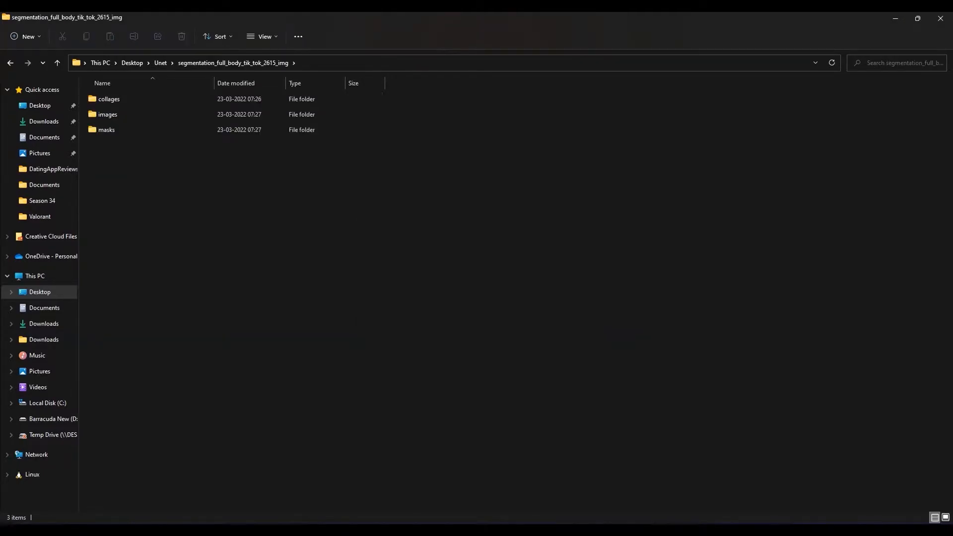
{"action": "double_click", "coordinate": [108, 98]}
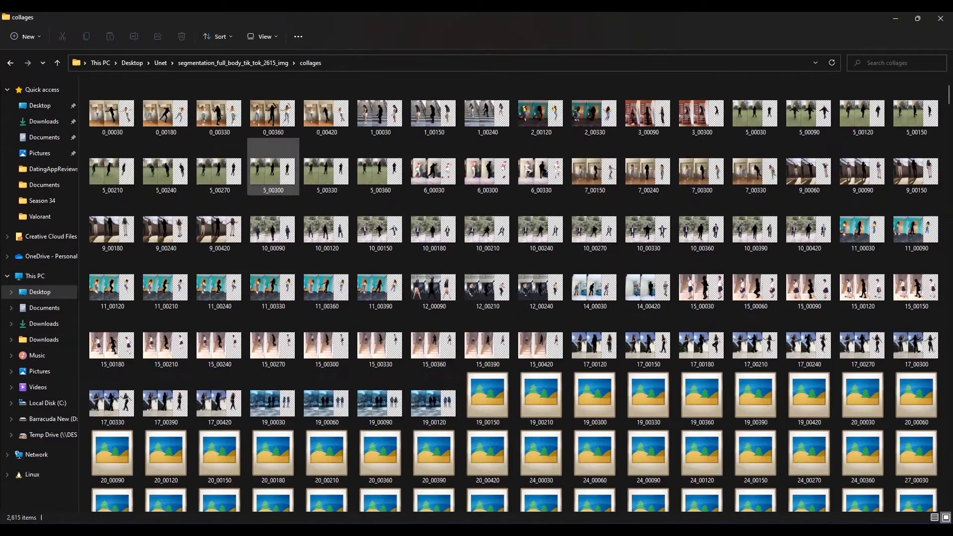
{"action": "double_click", "coordinate": [272, 169]}
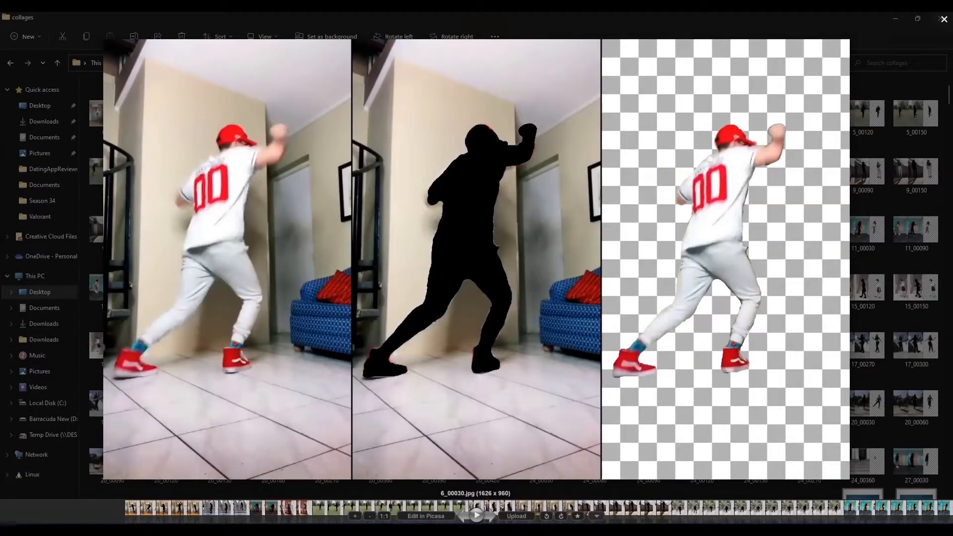
{"action": "left_click", "coordinate": [10, 63]}
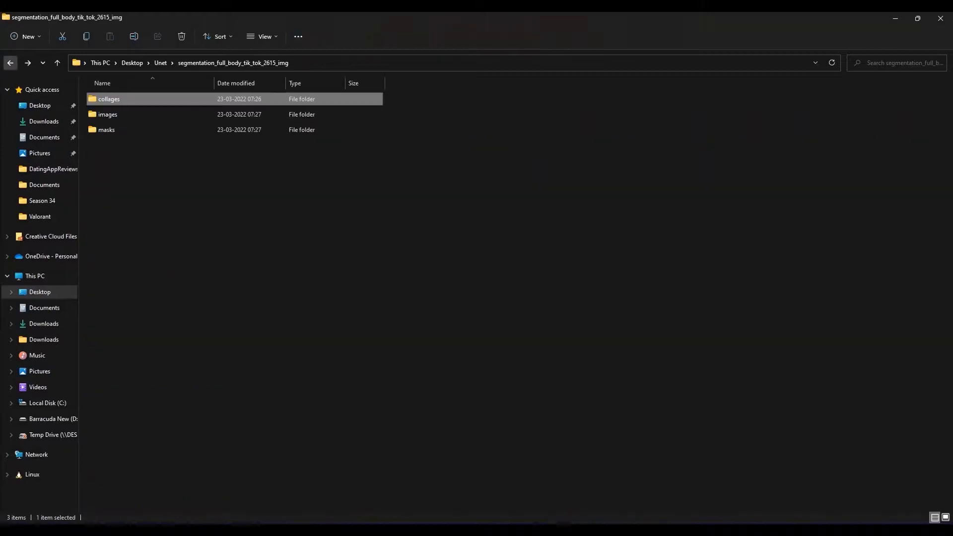
{"action": "double_click", "coordinate": [107, 114]}
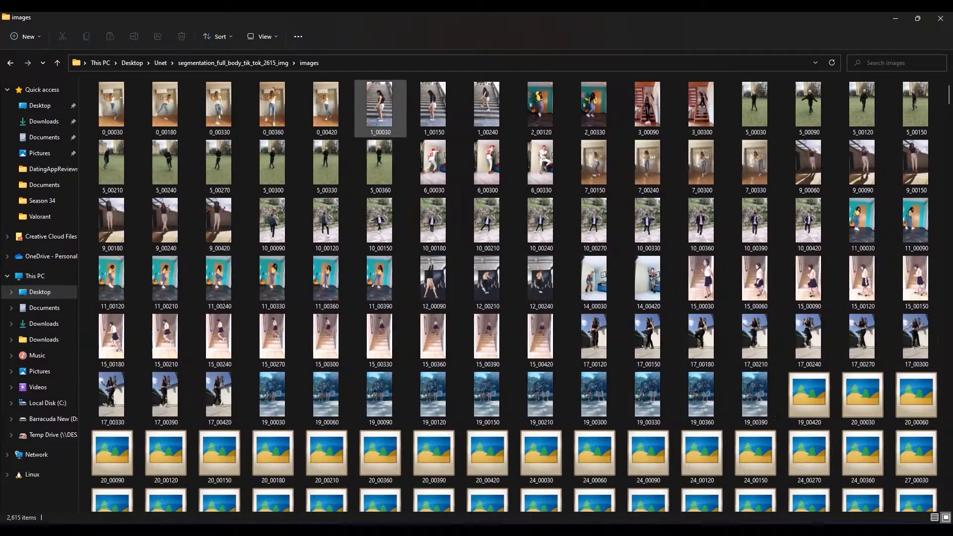
{"action": "left_click", "coordinate": [57, 63]}
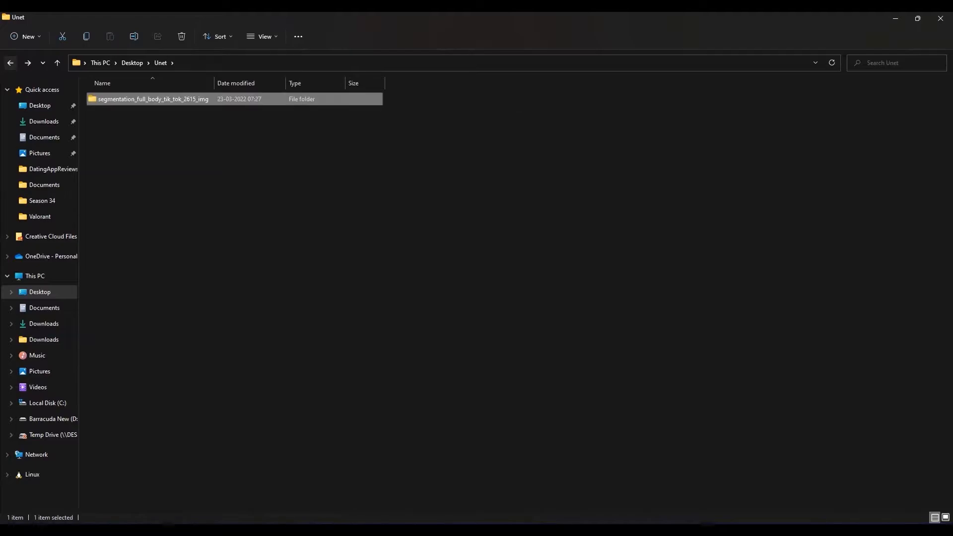
Step: Create a new folder named dataset inside the Unet folder
{"action": "left_click", "coordinate": [487, 244]}
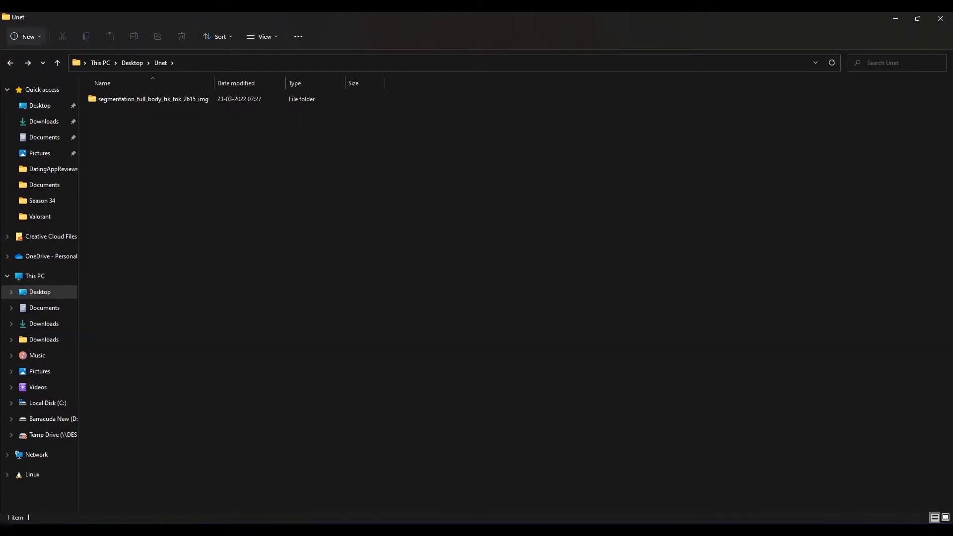
{"action": "left_click", "coordinate": [24, 35]}
{"action": "type", "text": "dataset"}
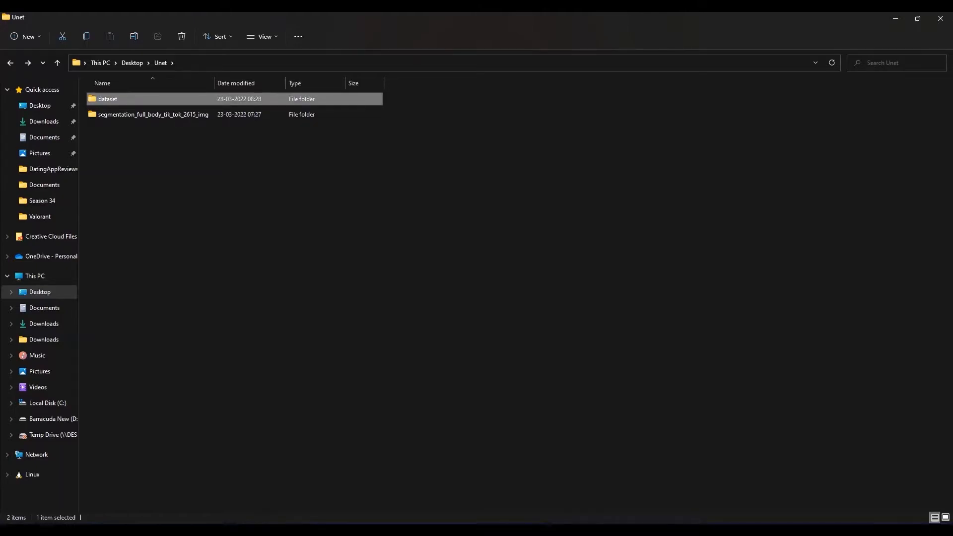
{"action": "left_click", "coordinate": [180, 37]}
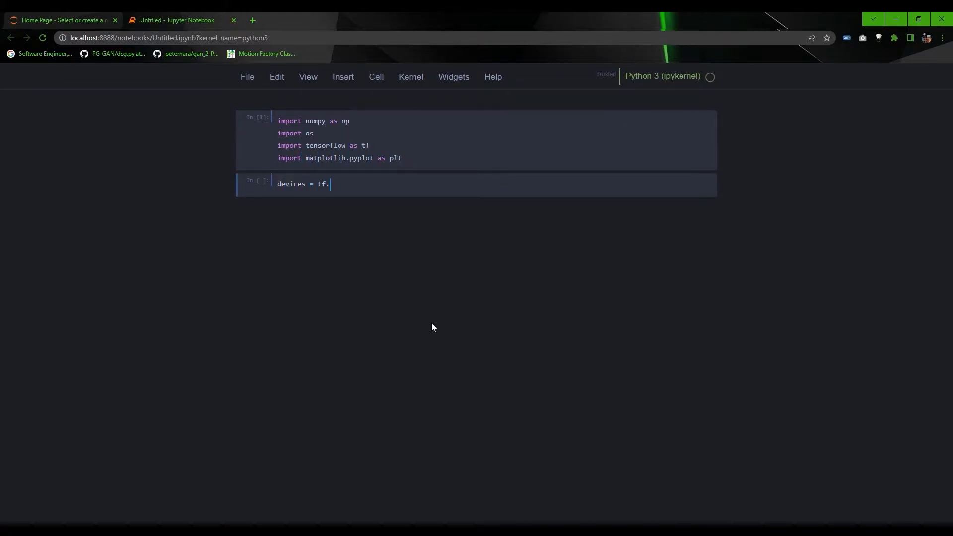
Step: Write a cell enabling set_memory_growth on every GPU listed by list_physical_devices
{"action": "type", "text": "config.experimental.list_physical_devices(\"GPU"}
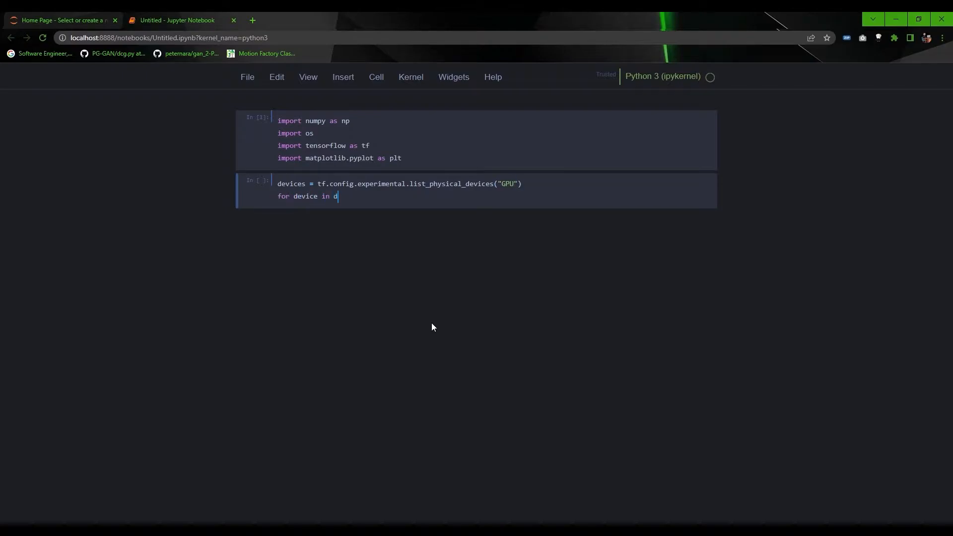
{"action": "type", "text": "evices:"}
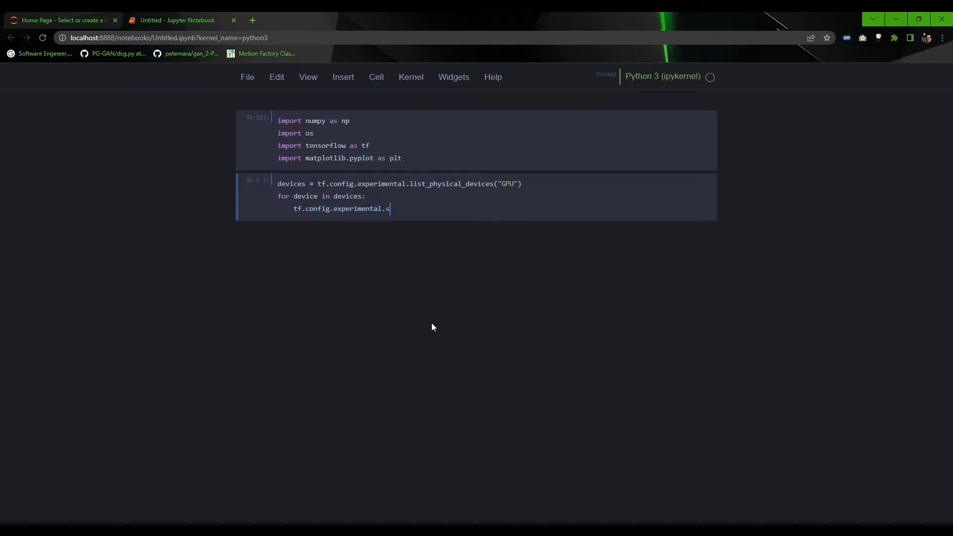
{"action": "type", "text": "et_memory_growth(device, enable )"}
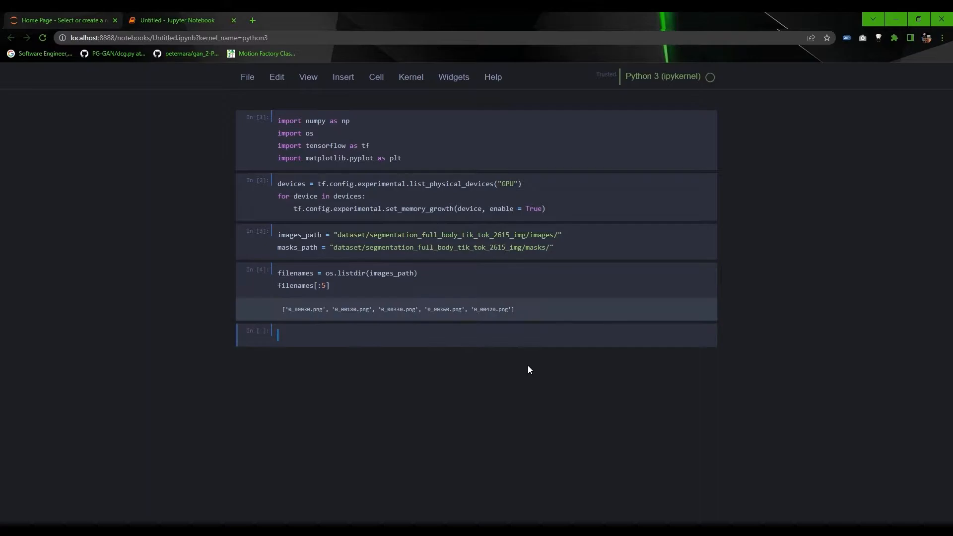
{"action": "mouse_move", "coordinate": [590, 401]}
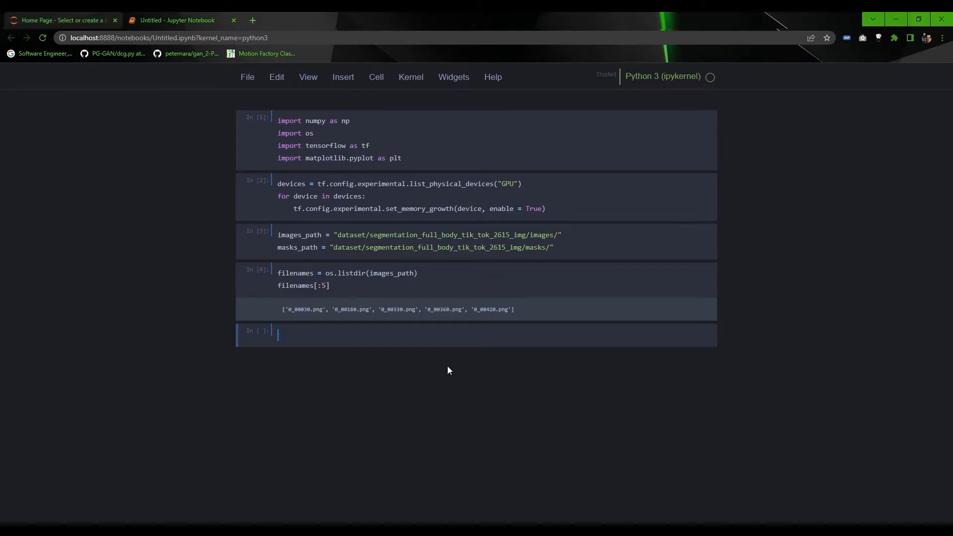
Step: Write load_image reading, decoding and resizing the image and mask to 224x224
{"action": "type", "text": "def load_image(image_path, mask)"}
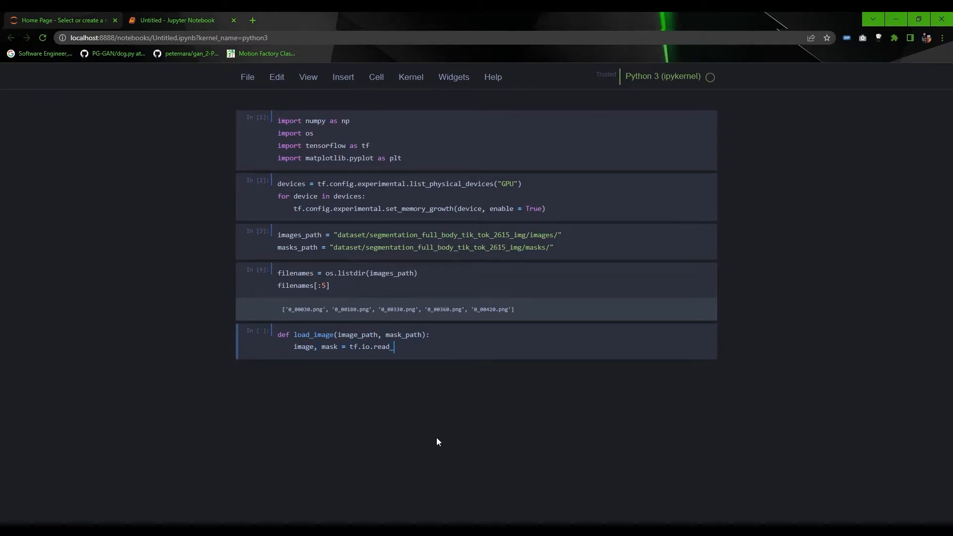
{"action": "type", "text": "file(image_path), tf.io.read_fil"}
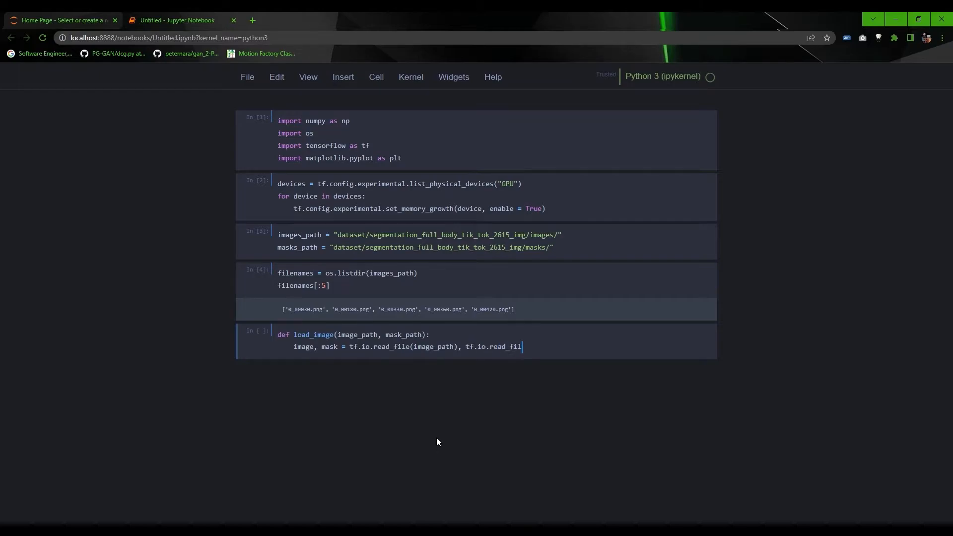
{"action": "type", "text": "e(mask_path)"}
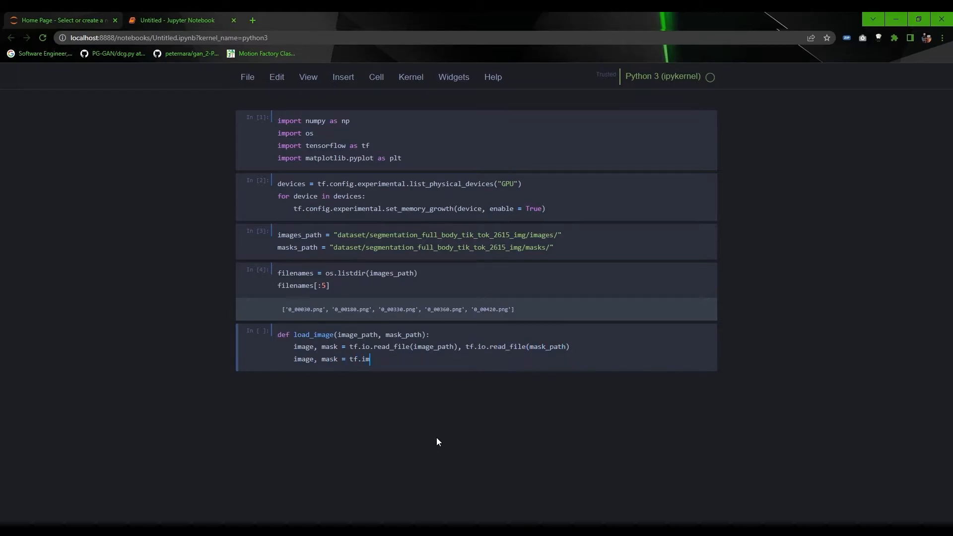
{"action": "type", "text": "age.decode_png(image), tf.image.decode_png(mask, channels=1"}
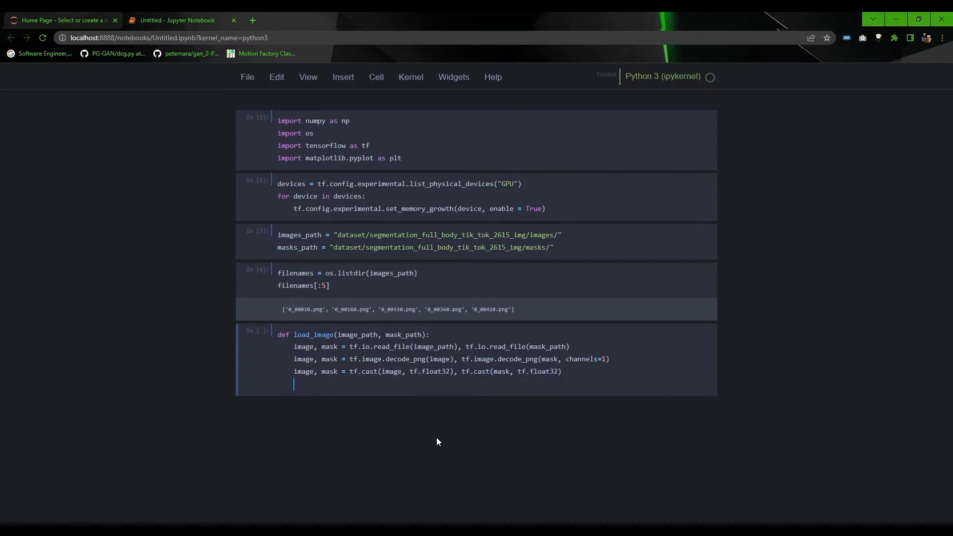
{"action": "type", "text": "image, mask = tf.image.resize(image, (224, 224)), tf.image.resiz"}
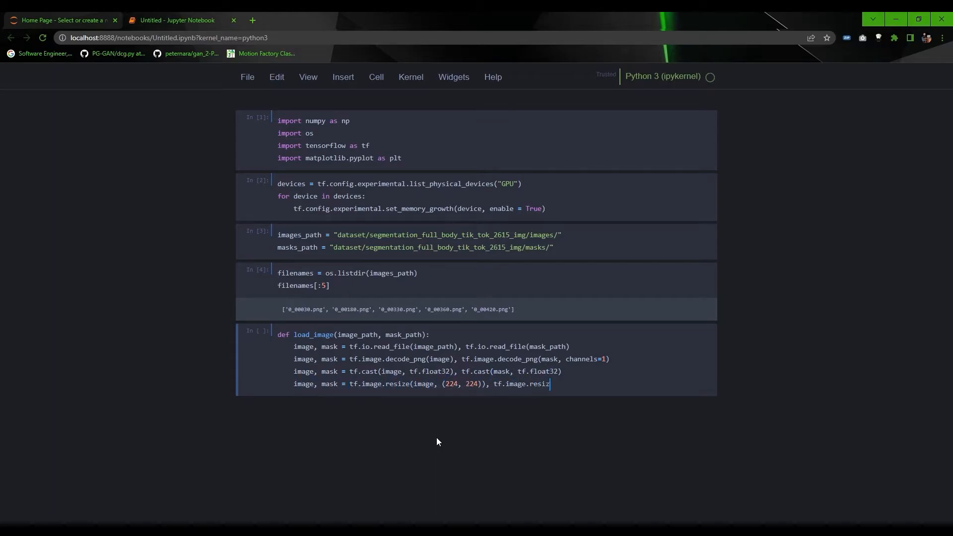
{"action": "type", "text": "e(mask, (224,224))"}
{"action": "type", "text": "fig,"}
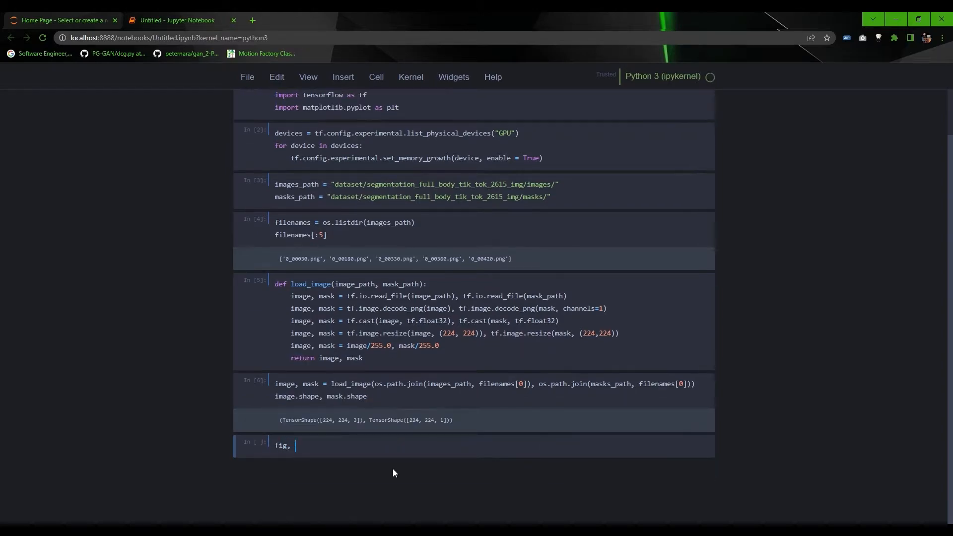
Step: Plot the first image beside its mask in gray using plt.subplots(1, 2)
{"action": "type", "text": "axes = plt.subplots(1, 2, figsize = (9,9"}
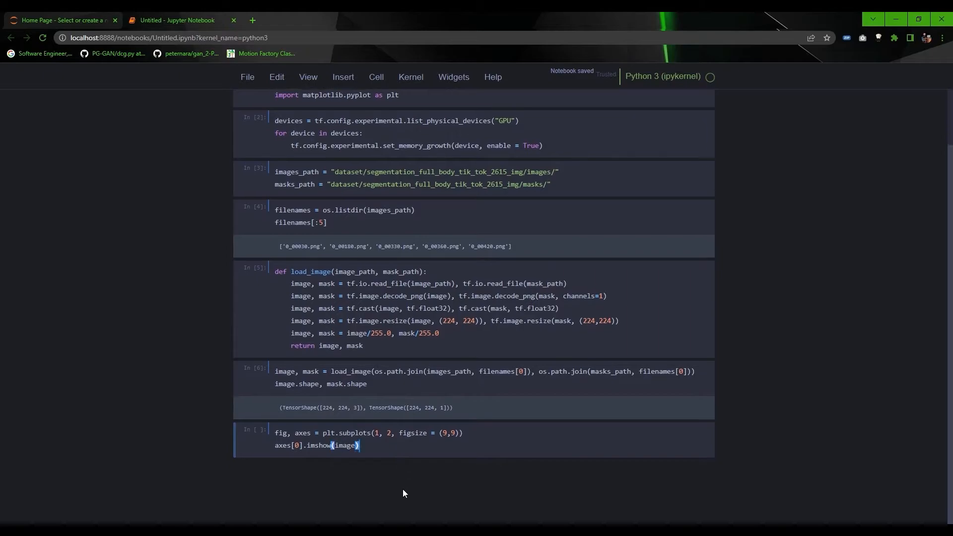
{"action": "type", "text": "axes[1].imshow(mask, cmap = \"gray\")"}
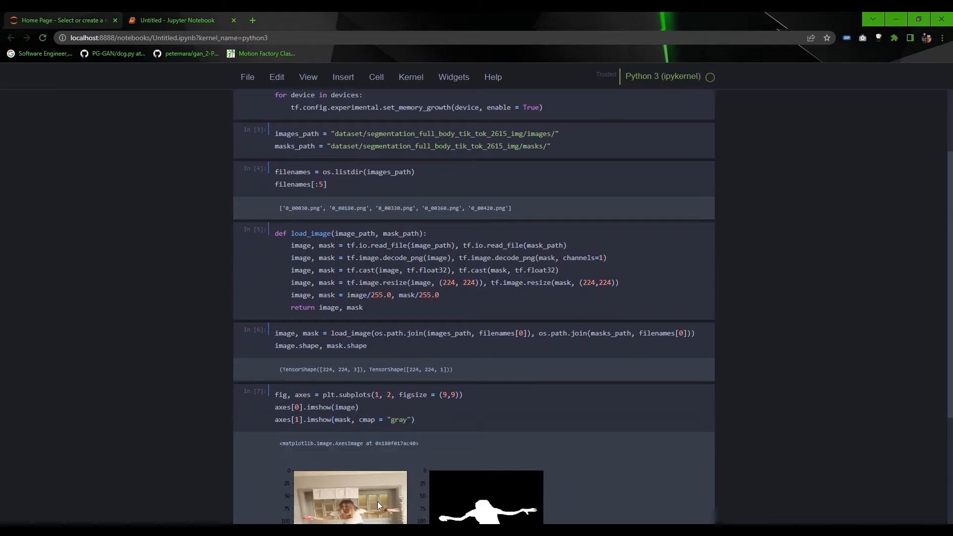
{"action": "scroll", "scroll_direction": "down", "scroll_amount": 3}
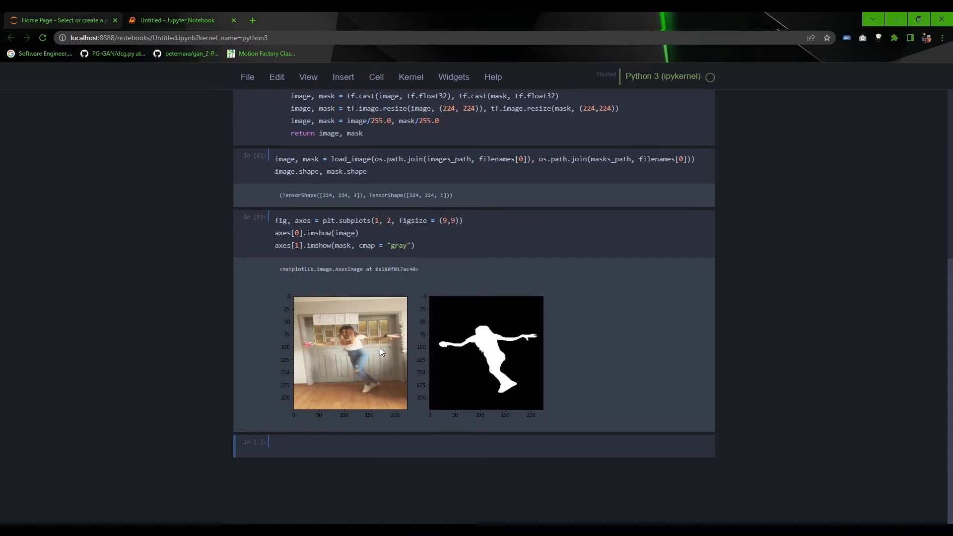
Step: Write the U-Net encoder's c1/c2 Conv2D blocks with BatchNormalization in a new cell
{"action": "left_click", "coordinate": [275, 442]}
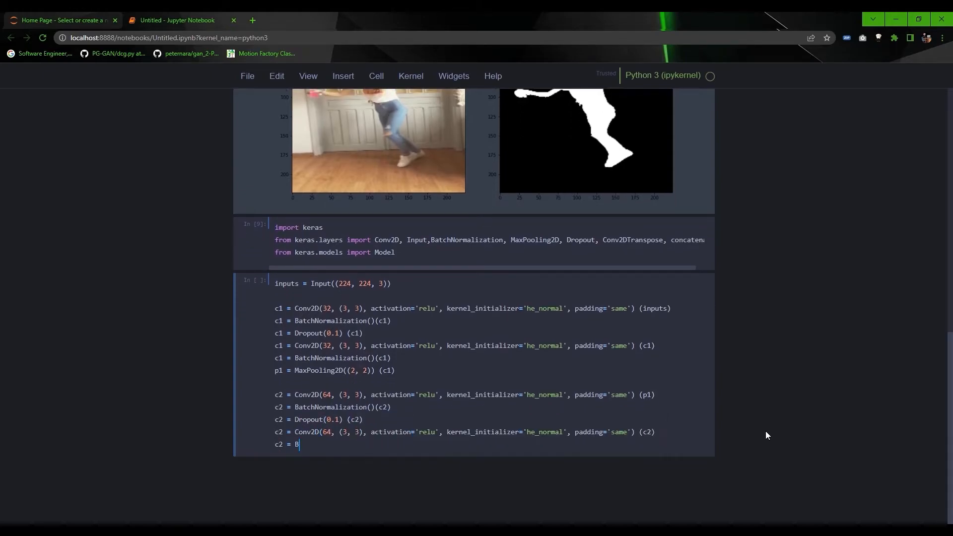
{"action": "type", "text": "atchNormalization()(c2)"}
{"action": "type", "text": "outputs = Conv2D(1, (1, 1), activation="}
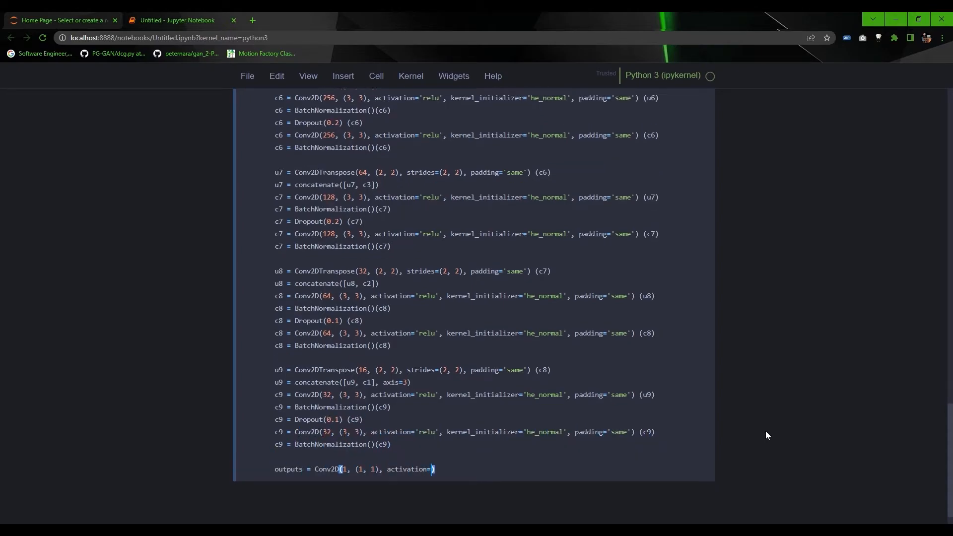
Step: Finish the sigmoid output layer on c9 and move down past the model summary
{"action": "type", "text": "'sigmoid') (c9)"}
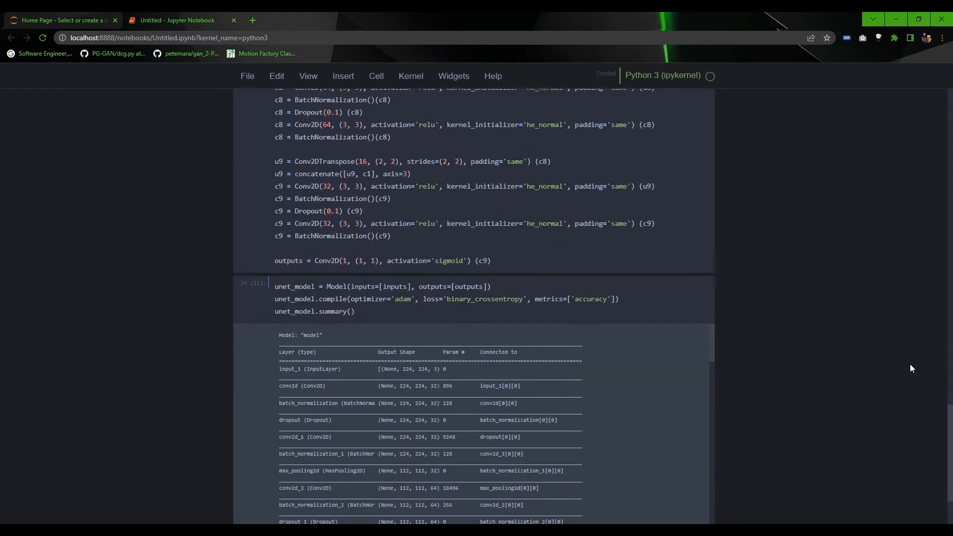
{"action": "scroll", "scroll_direction": "down", "scroll_amount": 3}
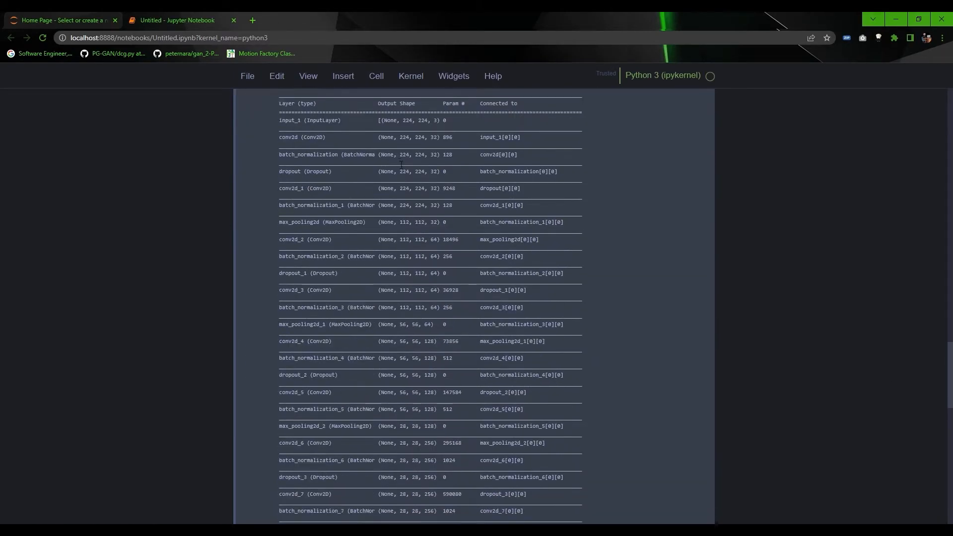
{"action": "scroll", "scroll_direction": "down", "scroll_amount": 3}
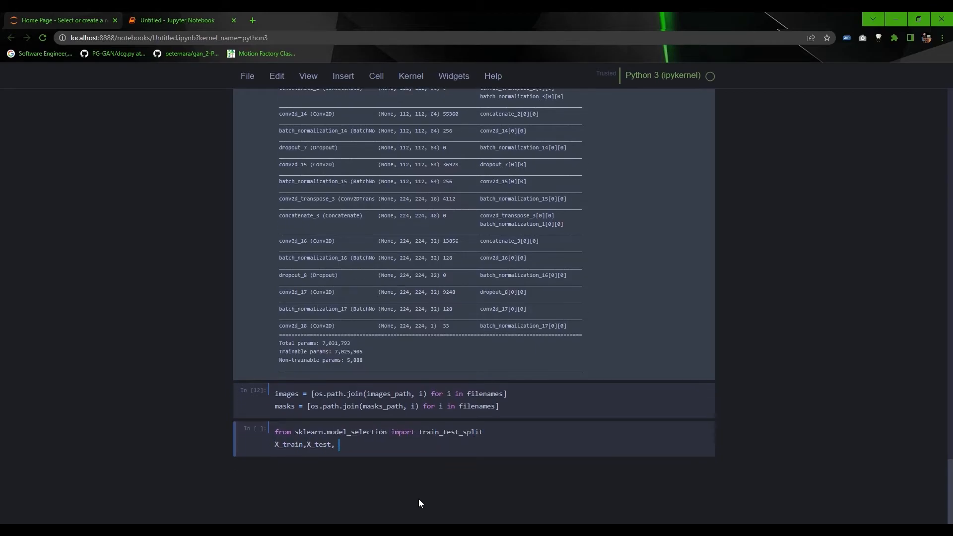
Step: Split images and masks with test_size 0.2 and run the training dataset pipeline cell
{"action": "type", "text": "y_train, y_test = train_test_split(images, masks, test_size = 0.2)"}
{"action": "type", "text": "training_dataset = tf.data.Dataset.from_tensor_slices((X_train,"}
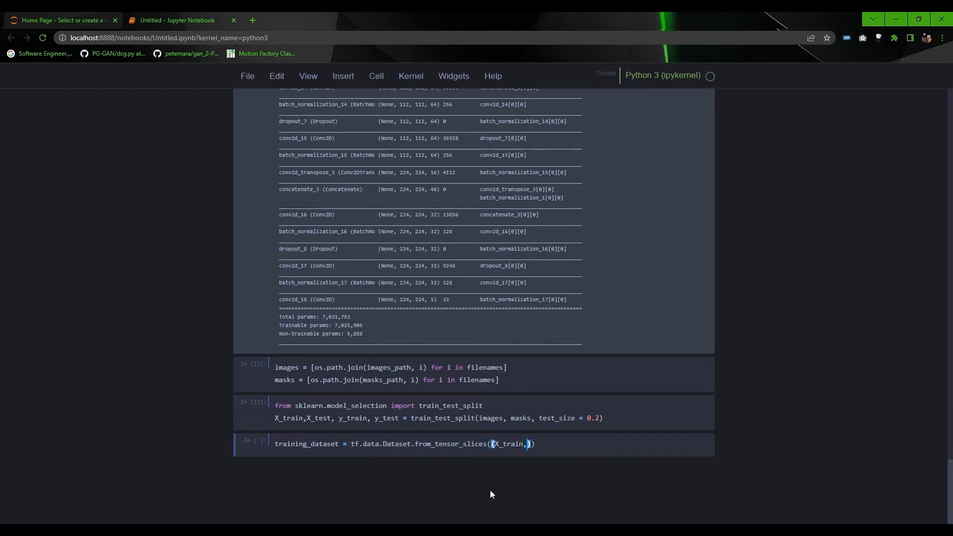
{"action": "type", "text": "y_train))"}
{"action": "type", "text": "training_dataset = training_dataset.map(load_image).shuffle(1000).batch(8)"}
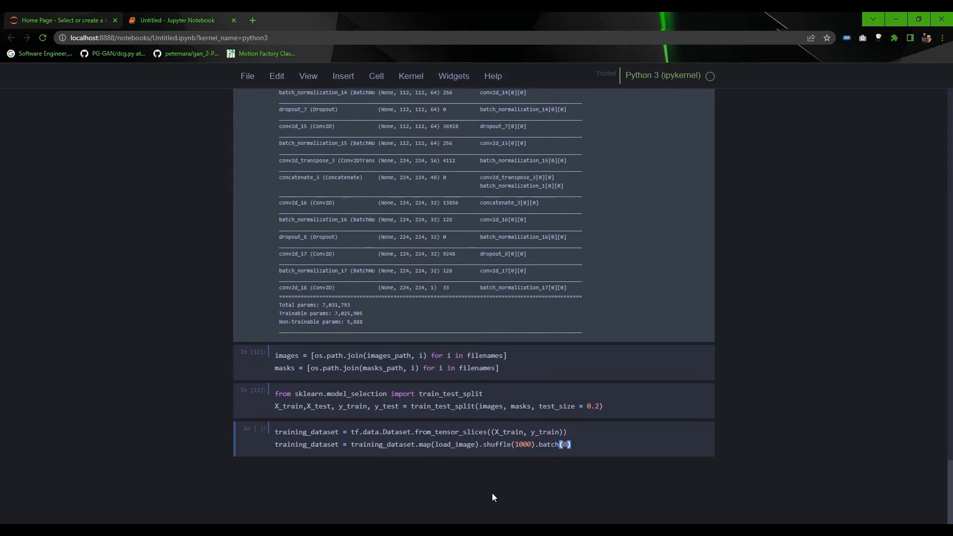
{"action": "key", "text": "shift+enter"}
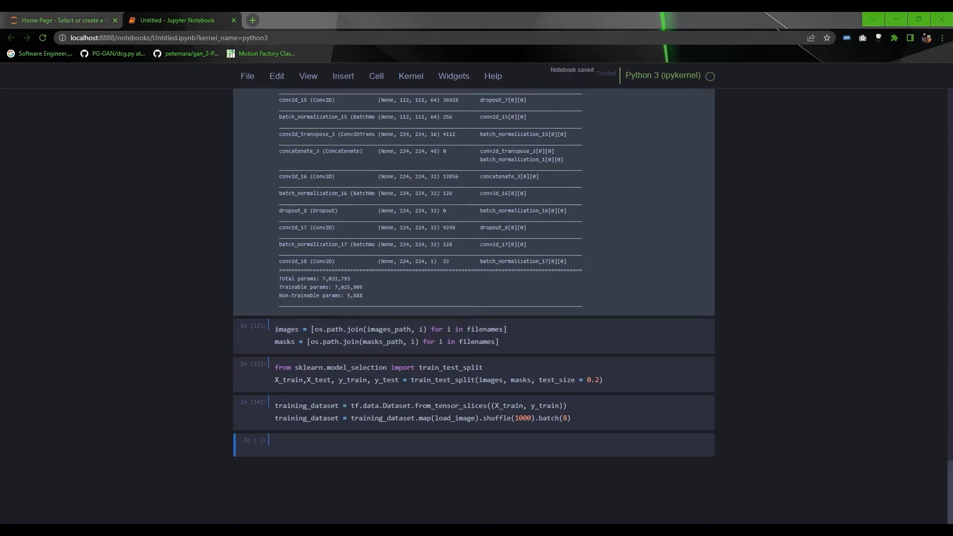
Step: Build test_dataset mapped through load_image and batched by 1
{"action": "type", "text": "test_dataset = tf.data.Dataset.from_tensor_slices((X_test, y_test"}
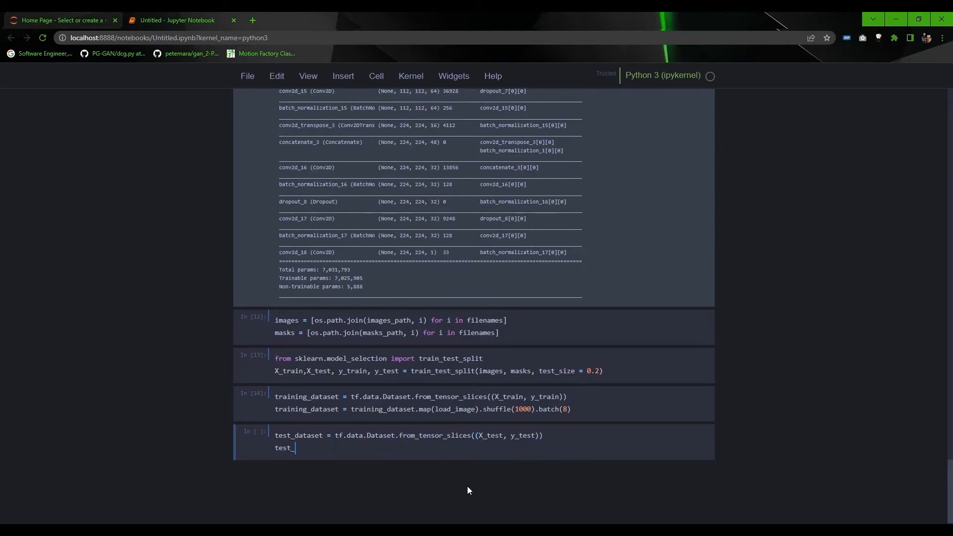
{"action": "type", "text": "test_dataset = test_dataset.map(load_image).batch(1)"}
{"action": "type", "text": "loss = tf.keras.losses.BinaryCrossentropy("}
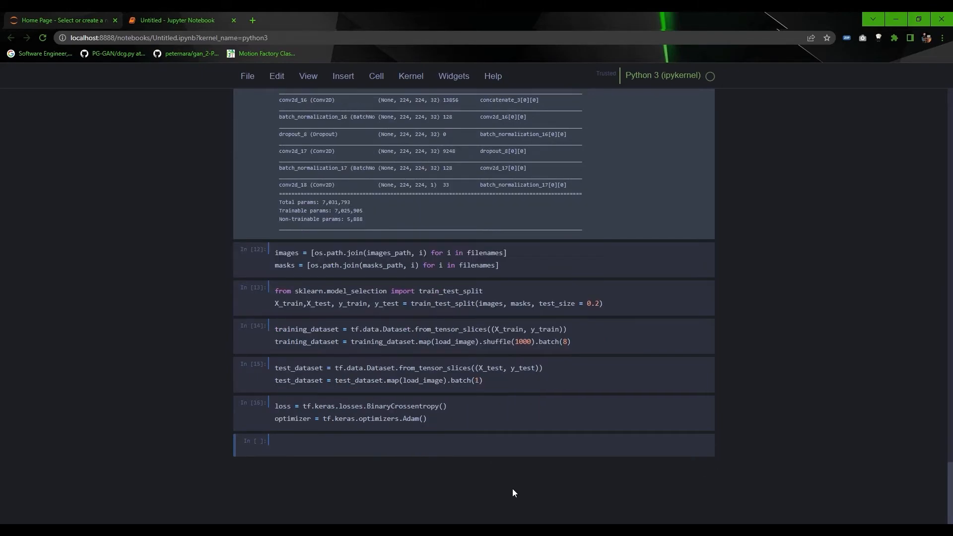
{"action": "type", "text": "@tf.function"}
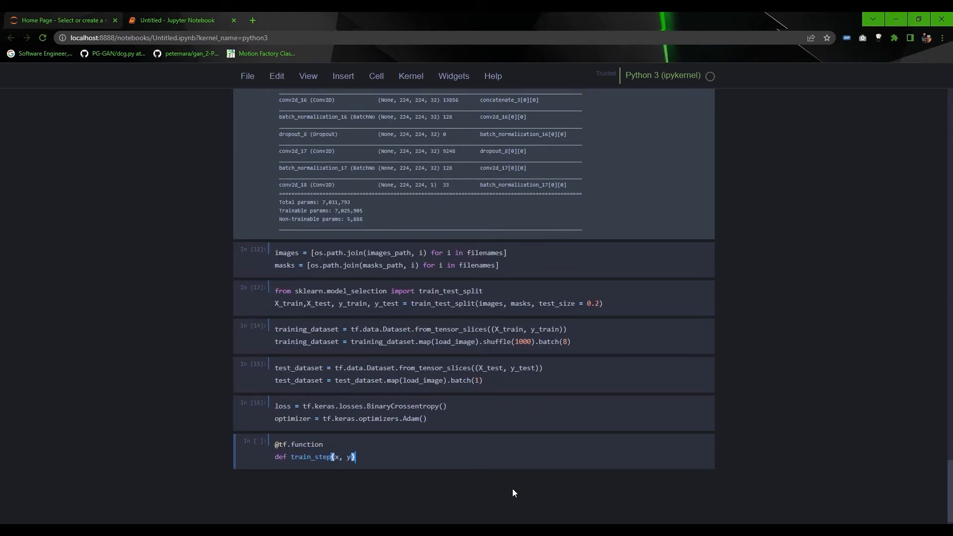
{"action": "type", "text": "with tf.GradientTape(persistent)"}
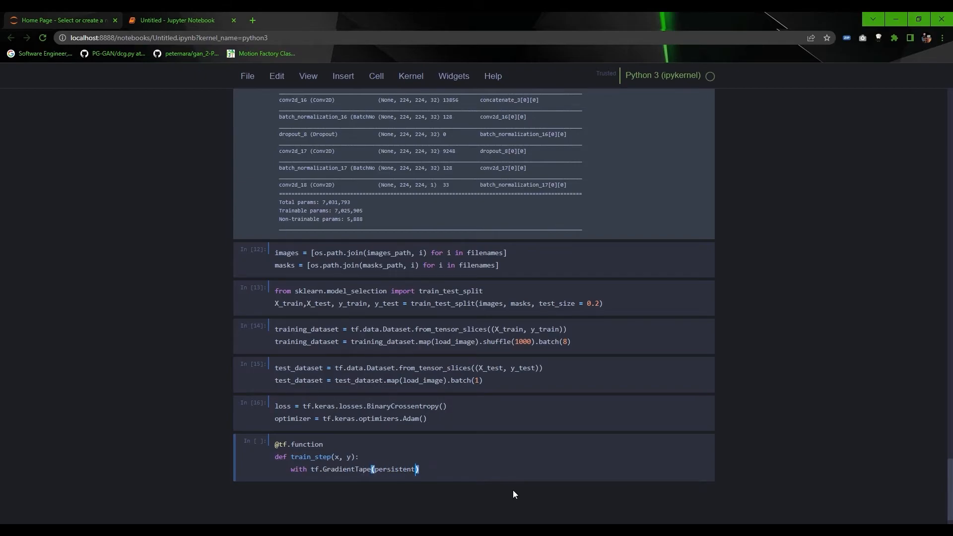
{"action": "type", "text": "=True) as tape:"}
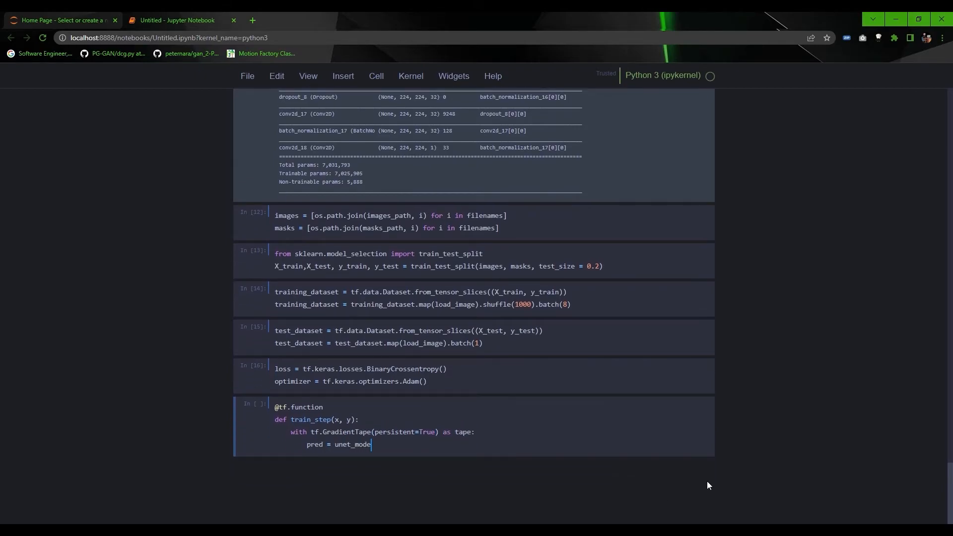
{"action": "type", "text": "l(x, training = True)"}
{"action": "type", "text": "loss_ = loss(pred,y"}
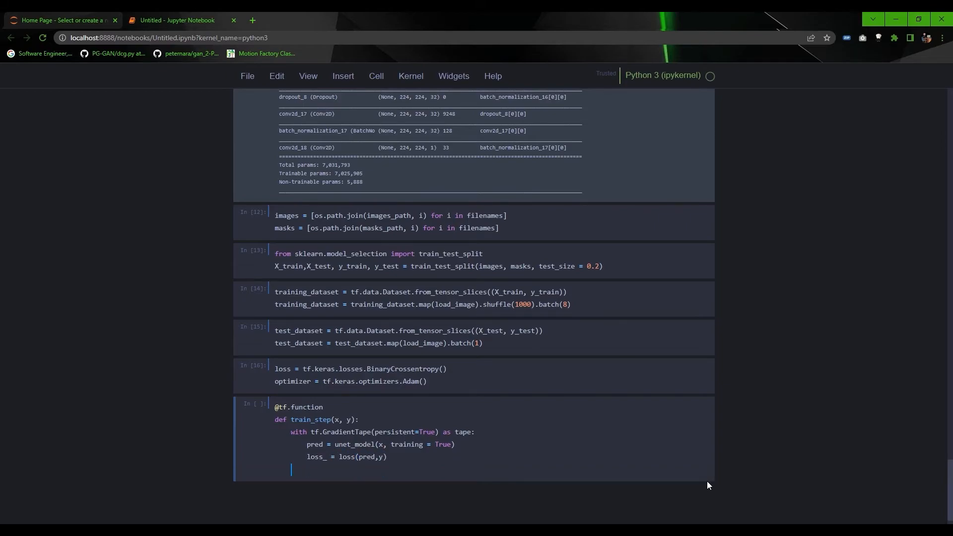
Step: Compute gradients of loss_ over unet_model.trainable_variables and apply them with the optimizer
{"action": "type", "text": "gradients = t"}
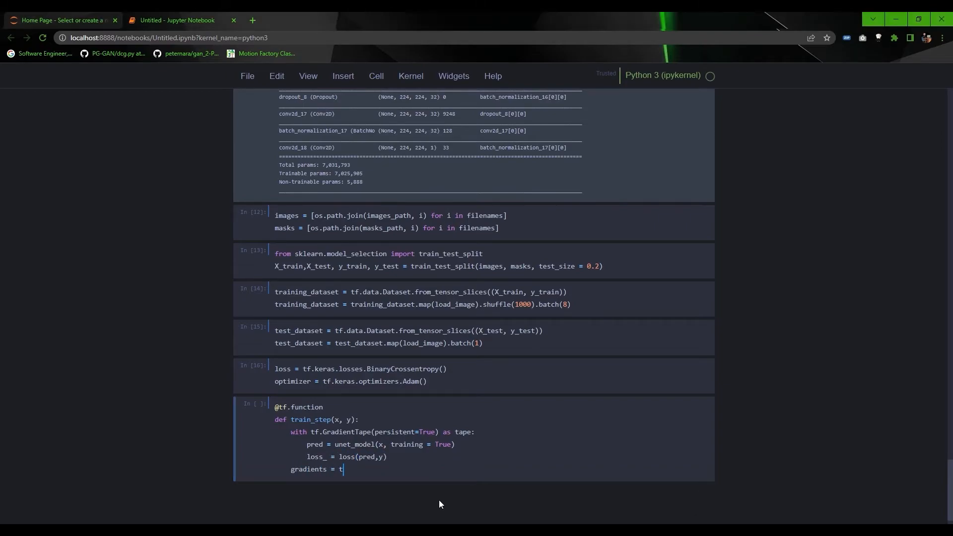
{"action": "type", "text": "ape.gradient(loss_, unet_model.t)"}
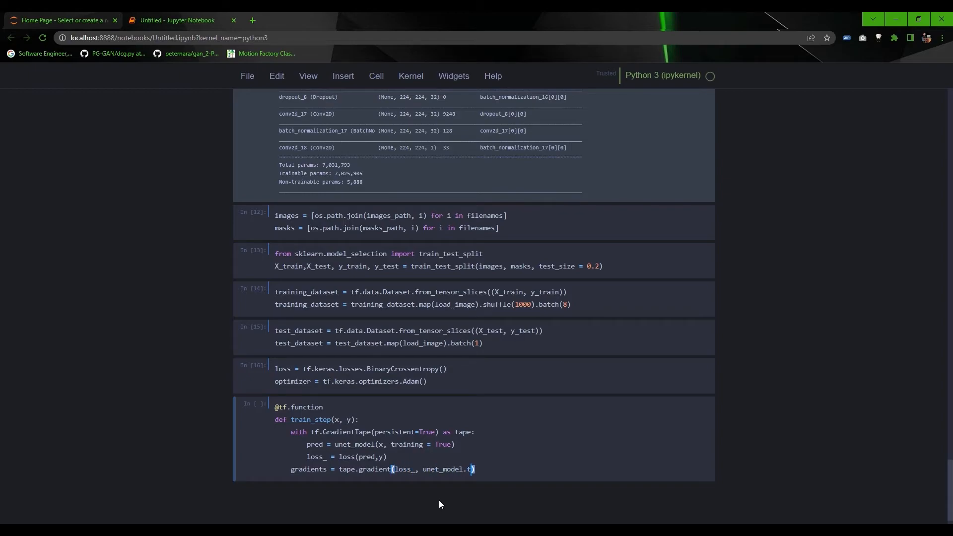
{"action": "type", "text": "rainable_variables)"}
{"action": "type", "text": "optimizer.apply_gradients(zip(gradients, une"}
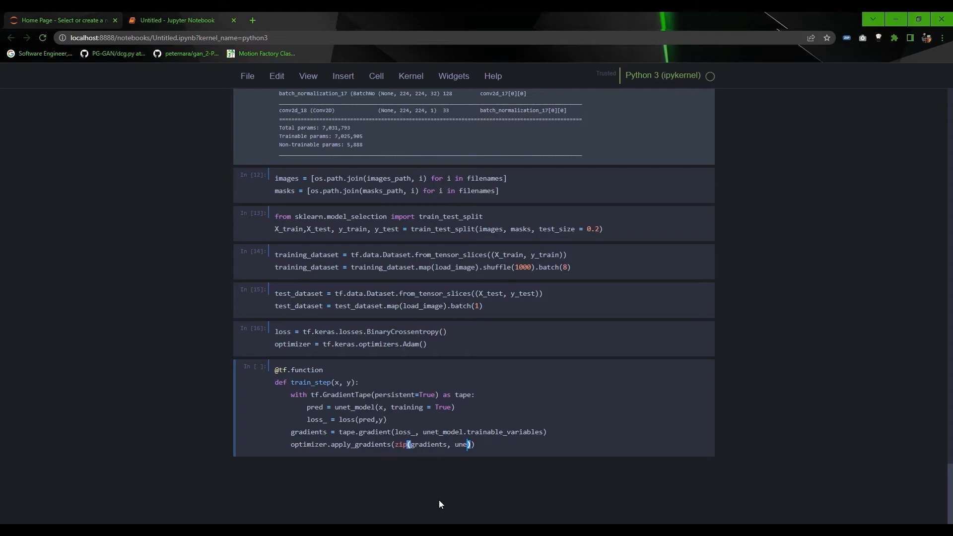
{"action": "type", "text": "unet_model.trainable_variables))"}
{"action": "type", "text": "return loss_"}
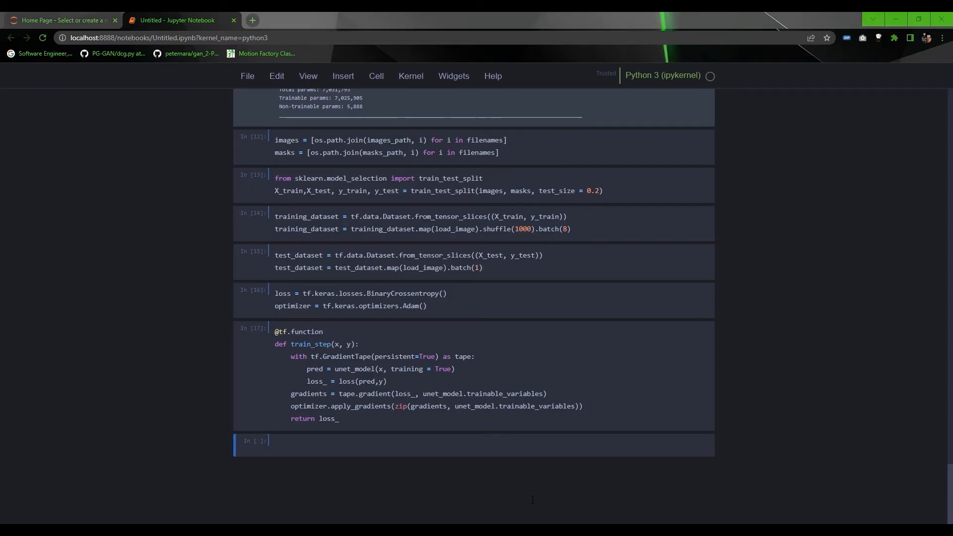
Step: Write a 10-epoch loop calling train_step, collecting validation losses, and printing mean losses per epoch
{"action": "type", "text": "epochs = 10"}
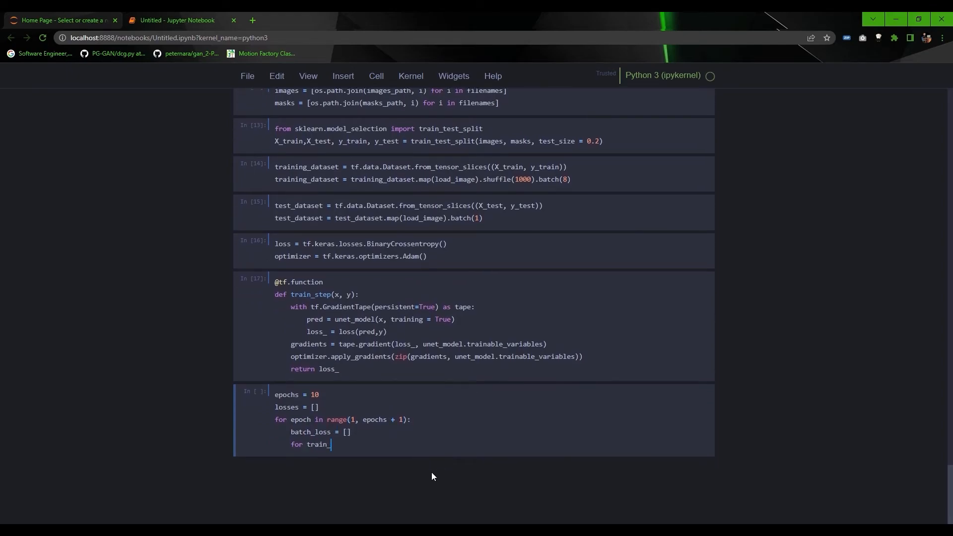
{"action": "type", "text": "_x, train_y in training_dataset:"}
{"action": "type", "text": "val_losses."}
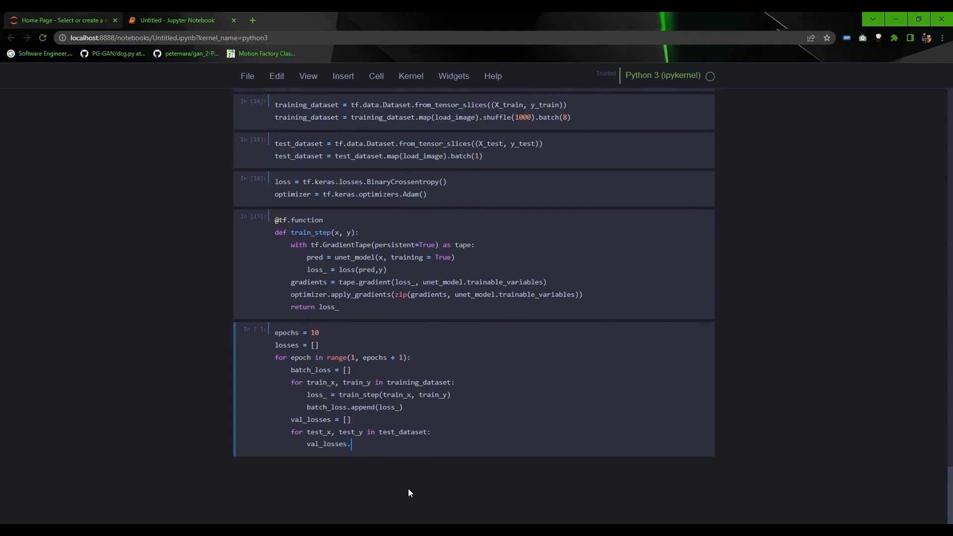
{"action": "type", "text": "append(loss(unet_model(test_x, )))"}
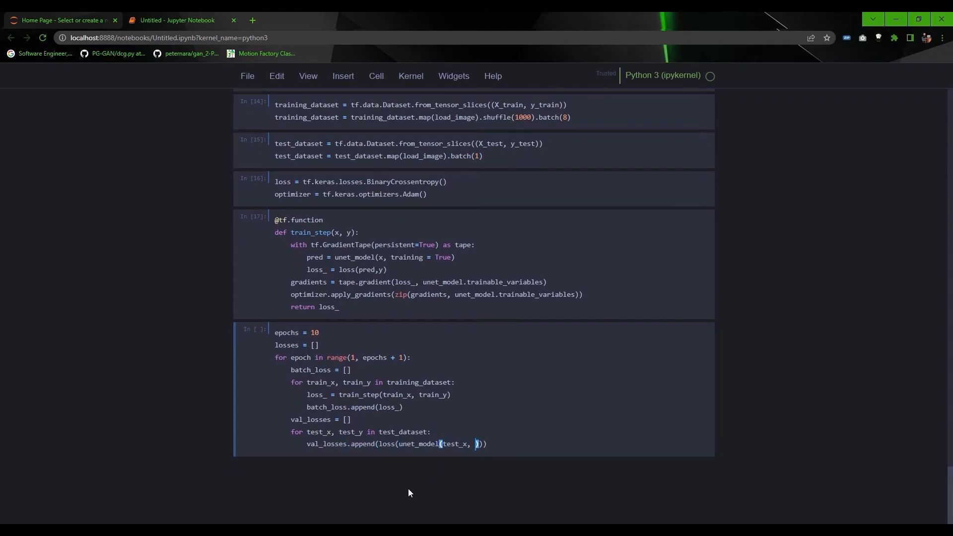
{"action": "type", "text": "training = False), test_y))"}
{"action": "type", "text": "print(f\"Completed Epoch: {epoch} "}
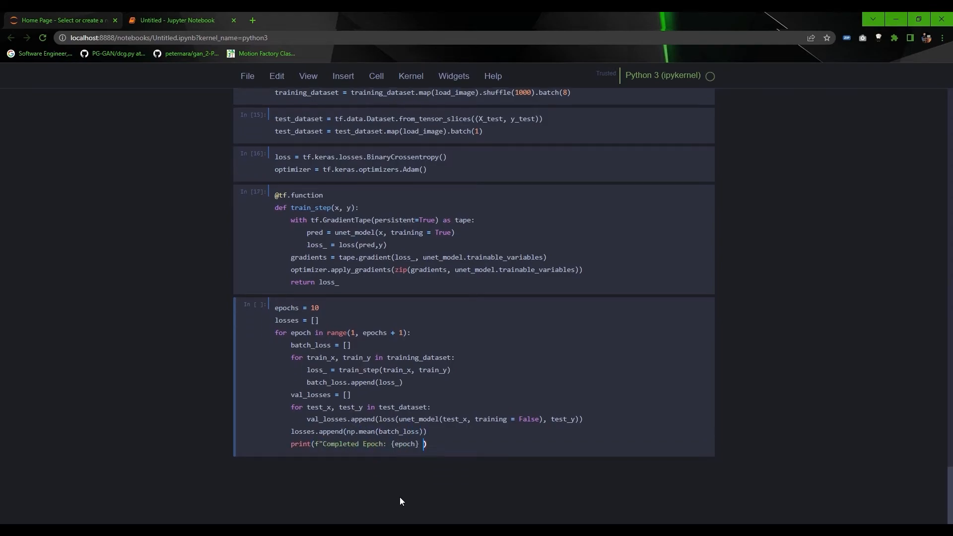
{"action": "type", "text": "Training Loss: {np.mean(batch_loss)} Validation loss: {np.mean(val_los"}
{"action": "left_click", "coordinate": [298, 307]}
{"action": "type", "text": "2"}
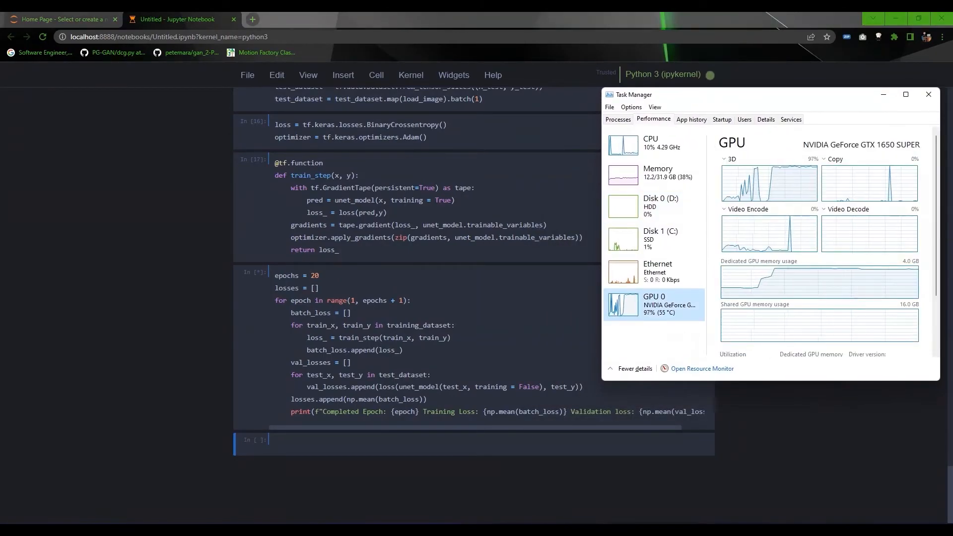
Step: Set epochs to 20 and run the training loop
{"action": "left_click", "coordinate": [633, 145]}
{"action": "type", "text": "x, y = next(iter(test_d"}
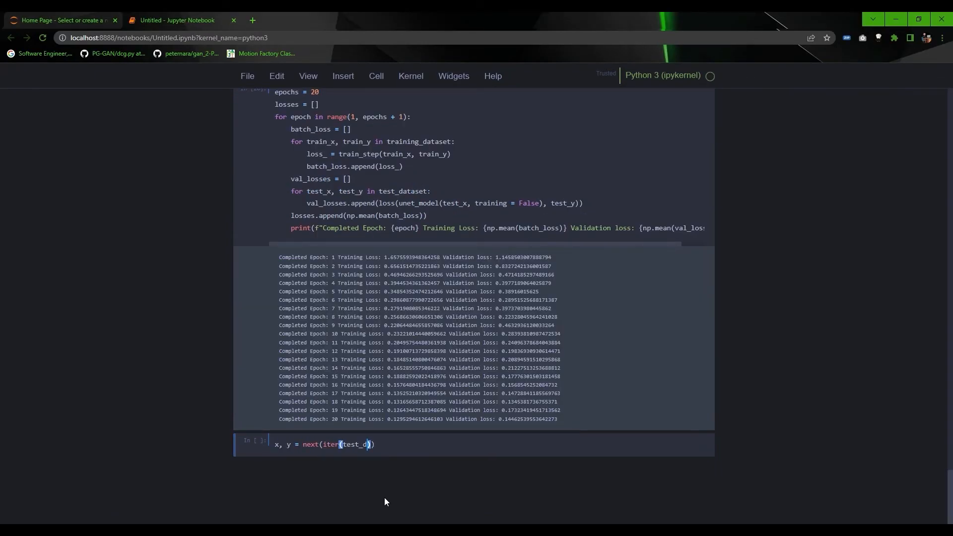
Step: Predict the test sample's mask with unet_model and show pred[0] with plt.imshow
{"action": "type", "text": "pred = unet_model(x"}
{"action": "type", "text": "plt"}
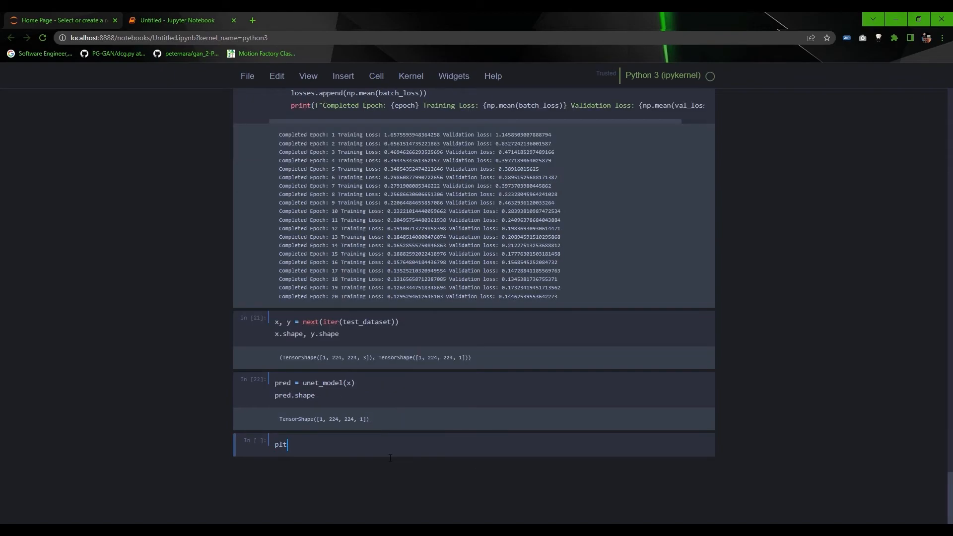
{"action": "type", "text": ".imshow()"}
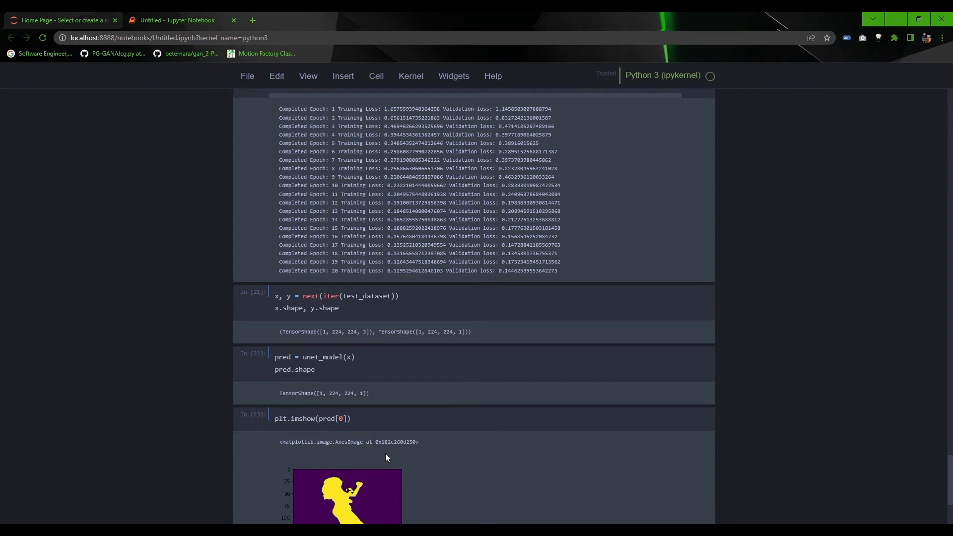
{"action": "type", "text": "plt.imshow(y[0"}
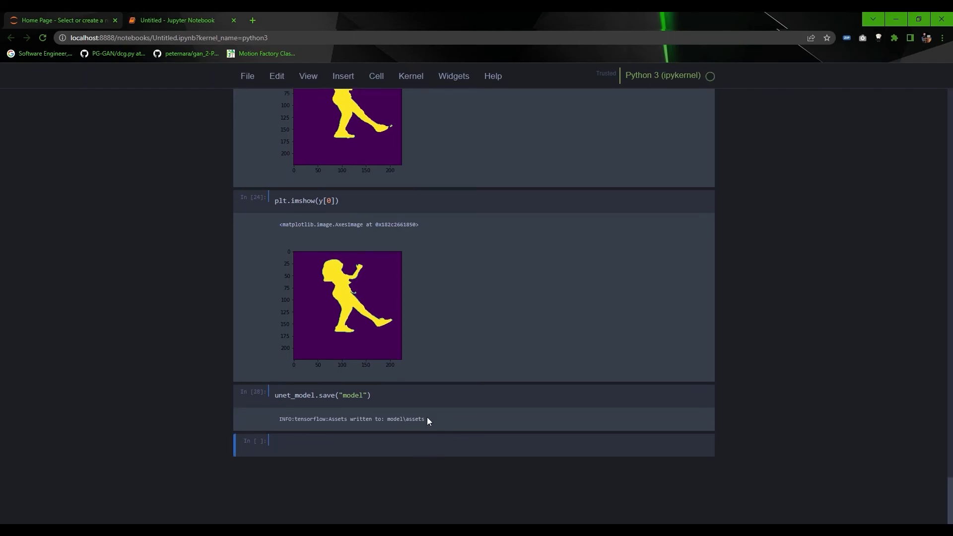
Step: Save the trained U-Net with unet_model.save("model"), writing assets to the model folder
{"action": "left_click", "coordinate": [286, 419]}
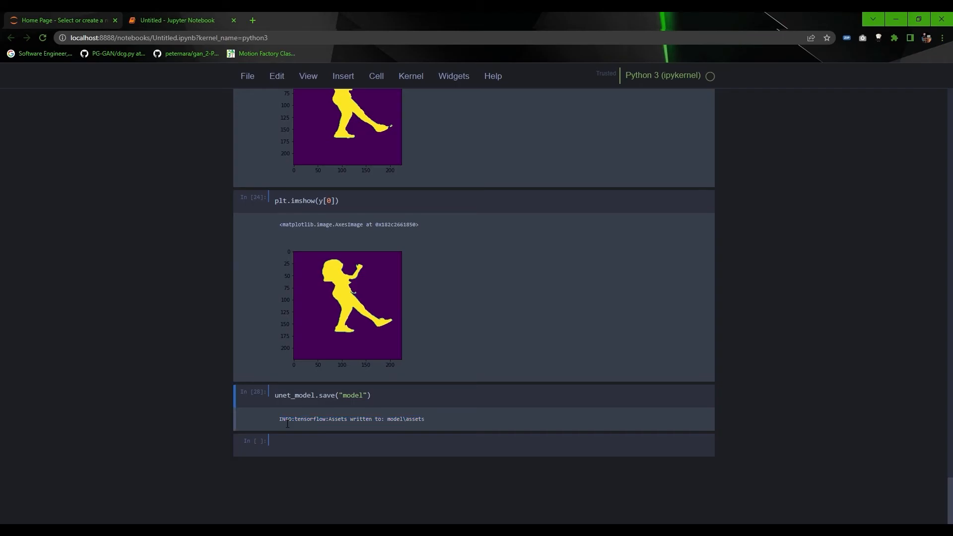